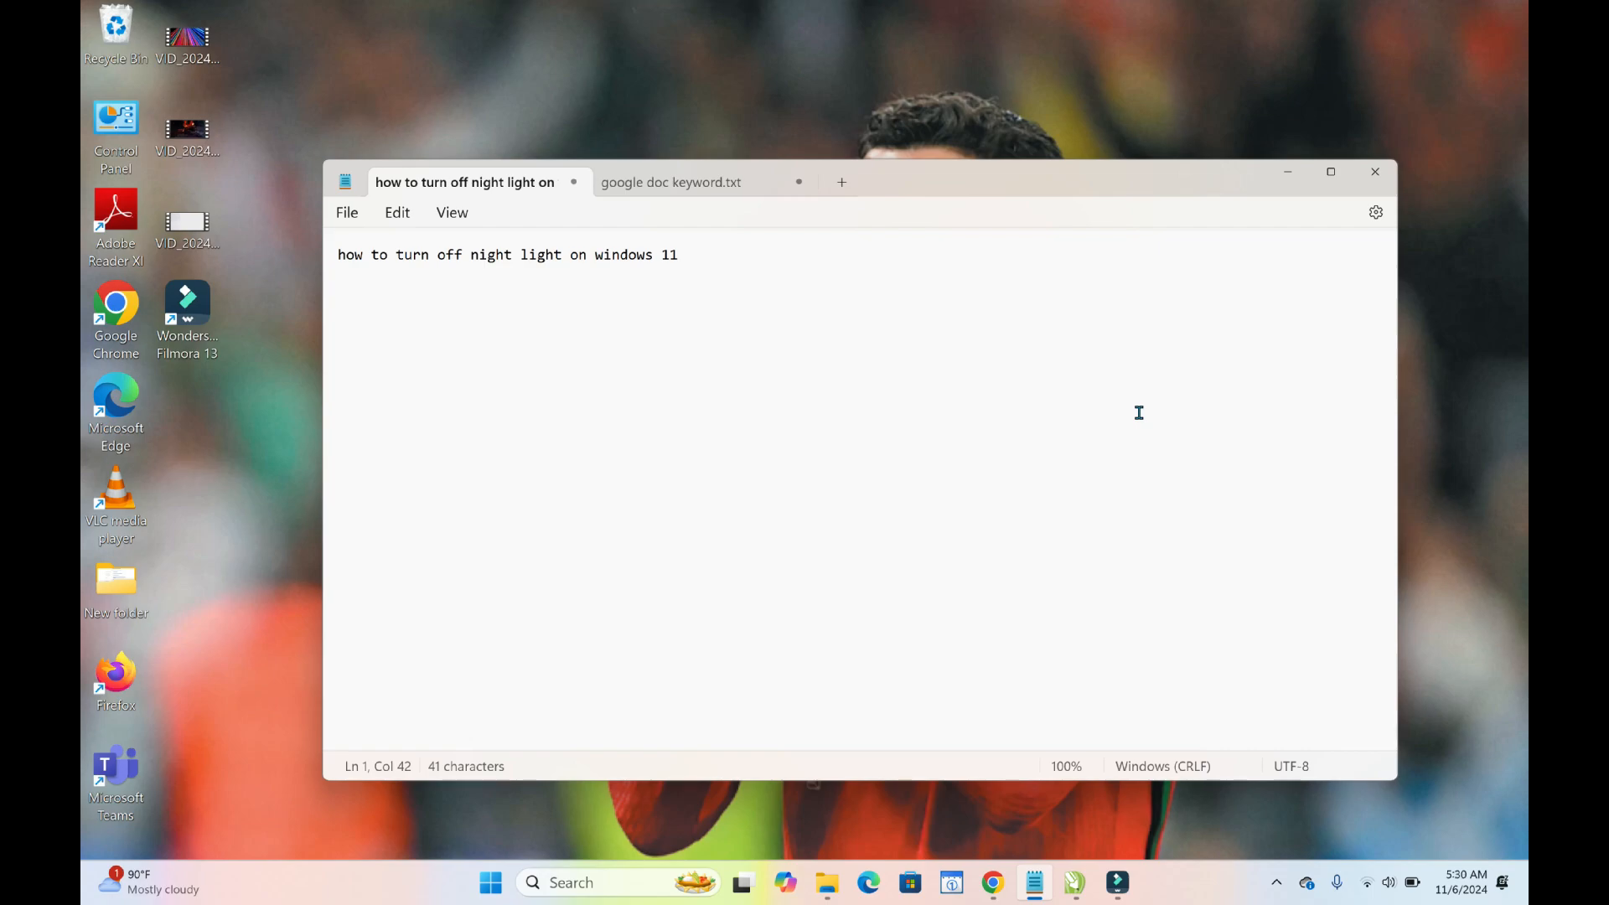
mouse_move(1234, 203)
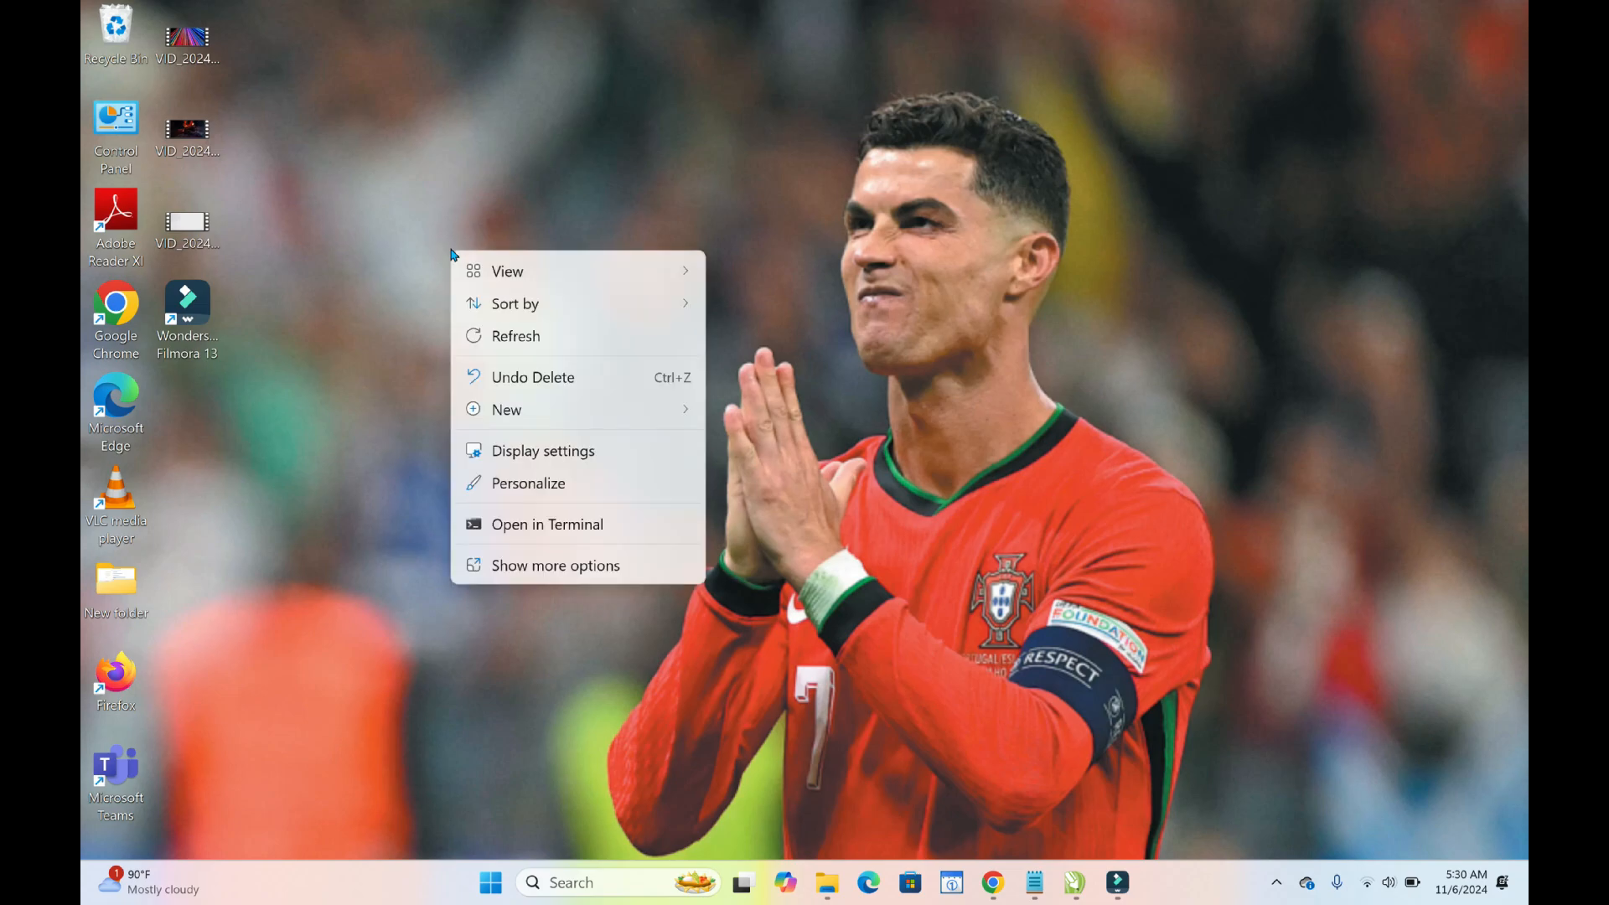
mouse_move(570, 456)
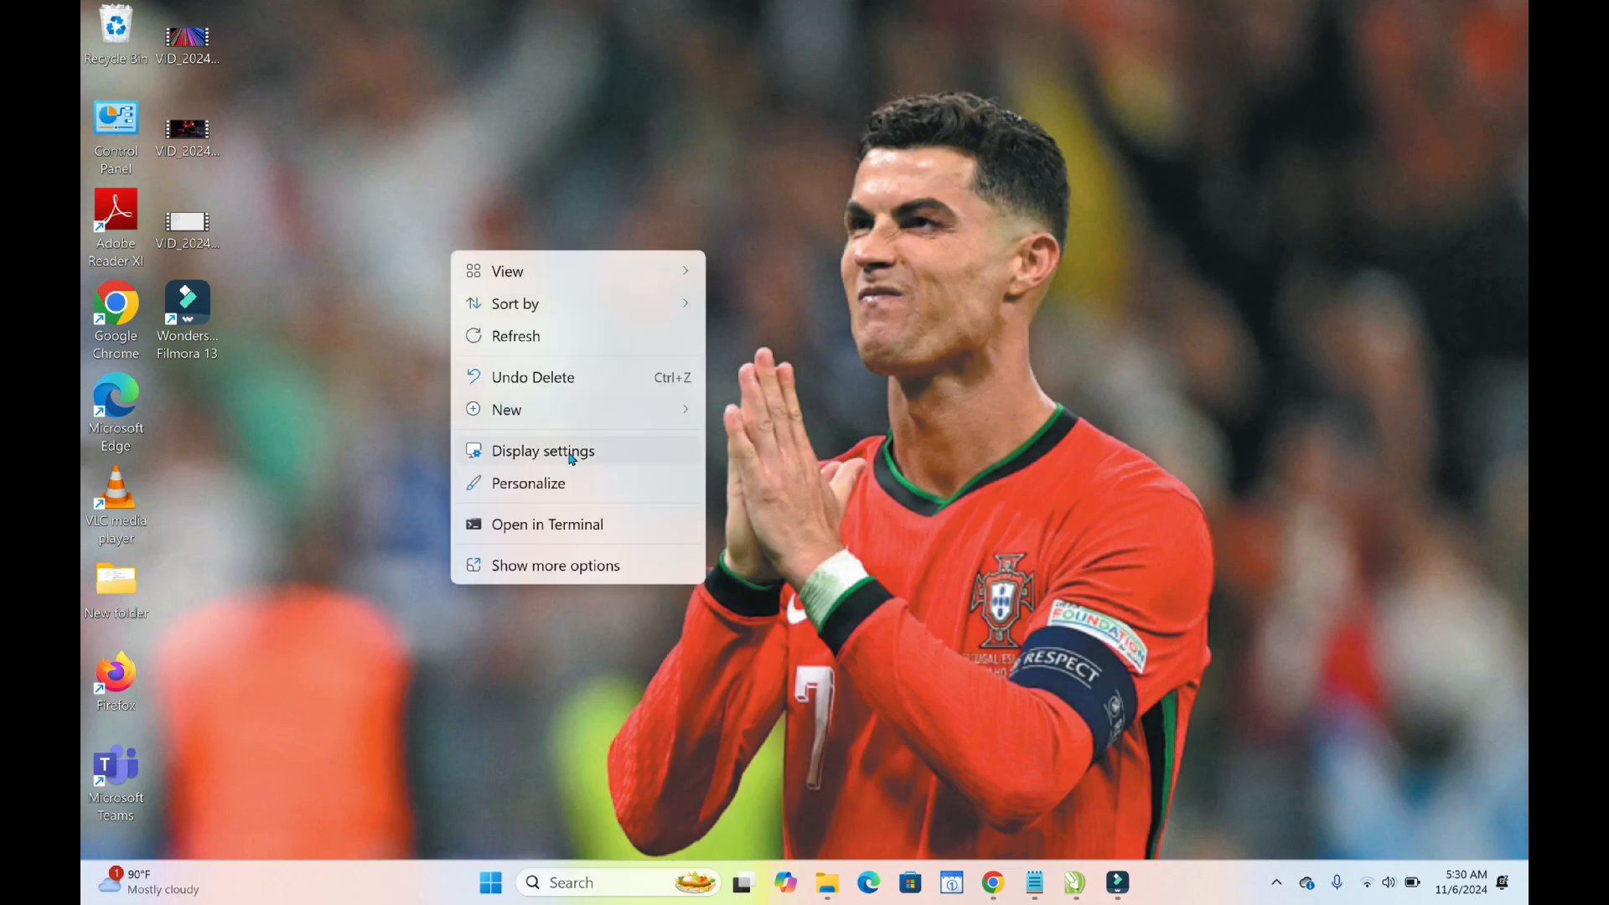
- Open Display settings from the desktop context menu
click(542, 451)
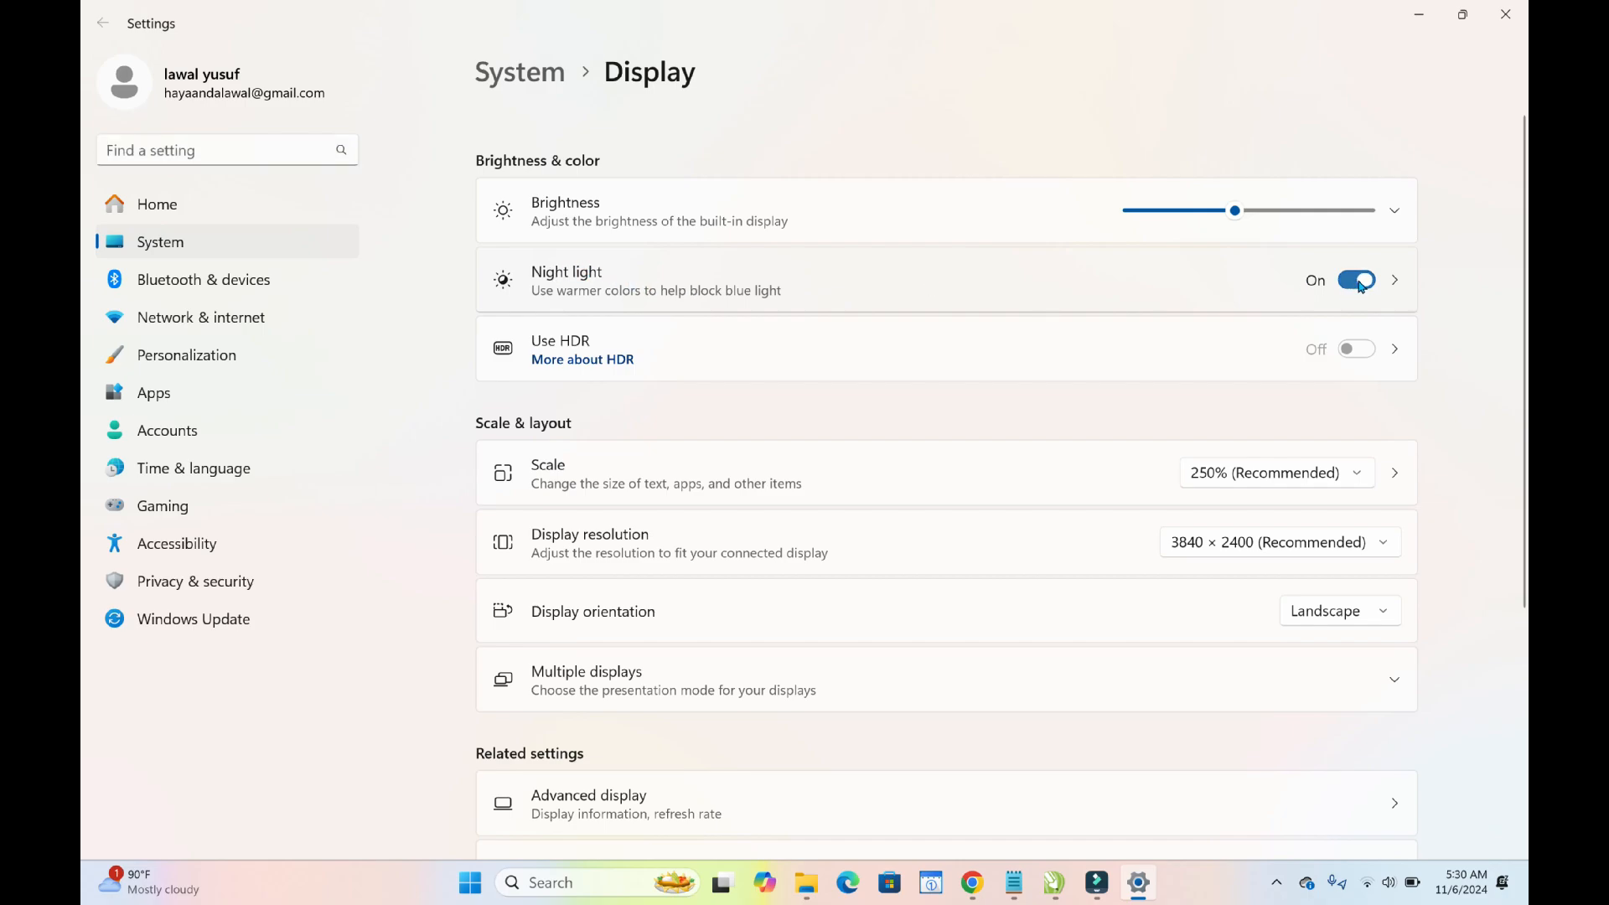
- Switch the Night light toggle Off and close the Settings window
click(1356, 280)
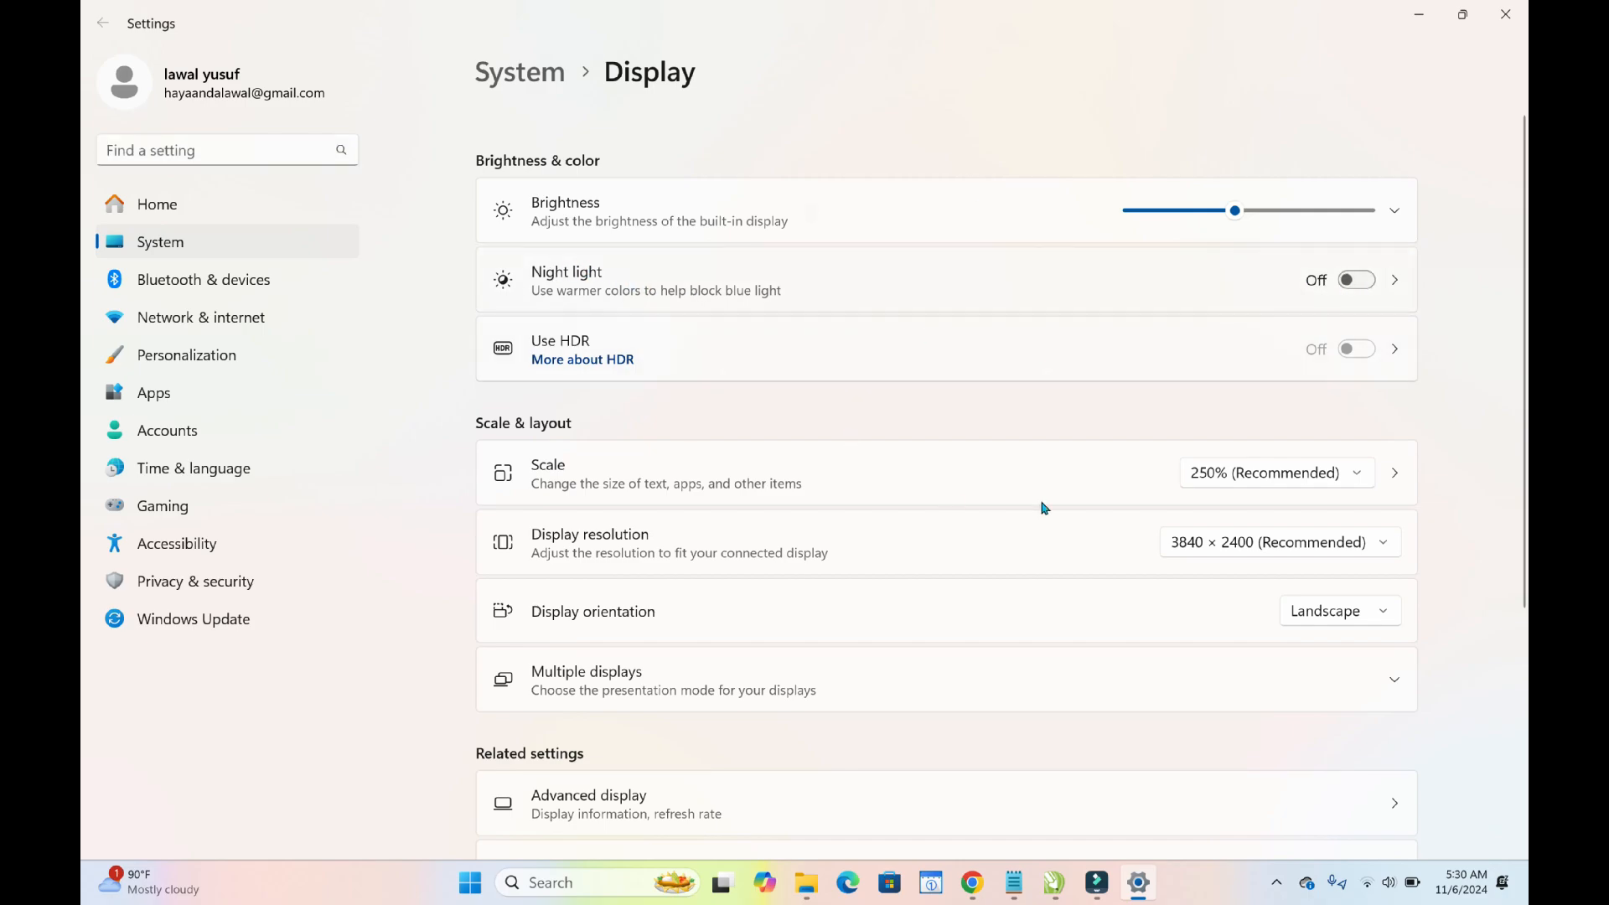
mouse_move(1504, 13)
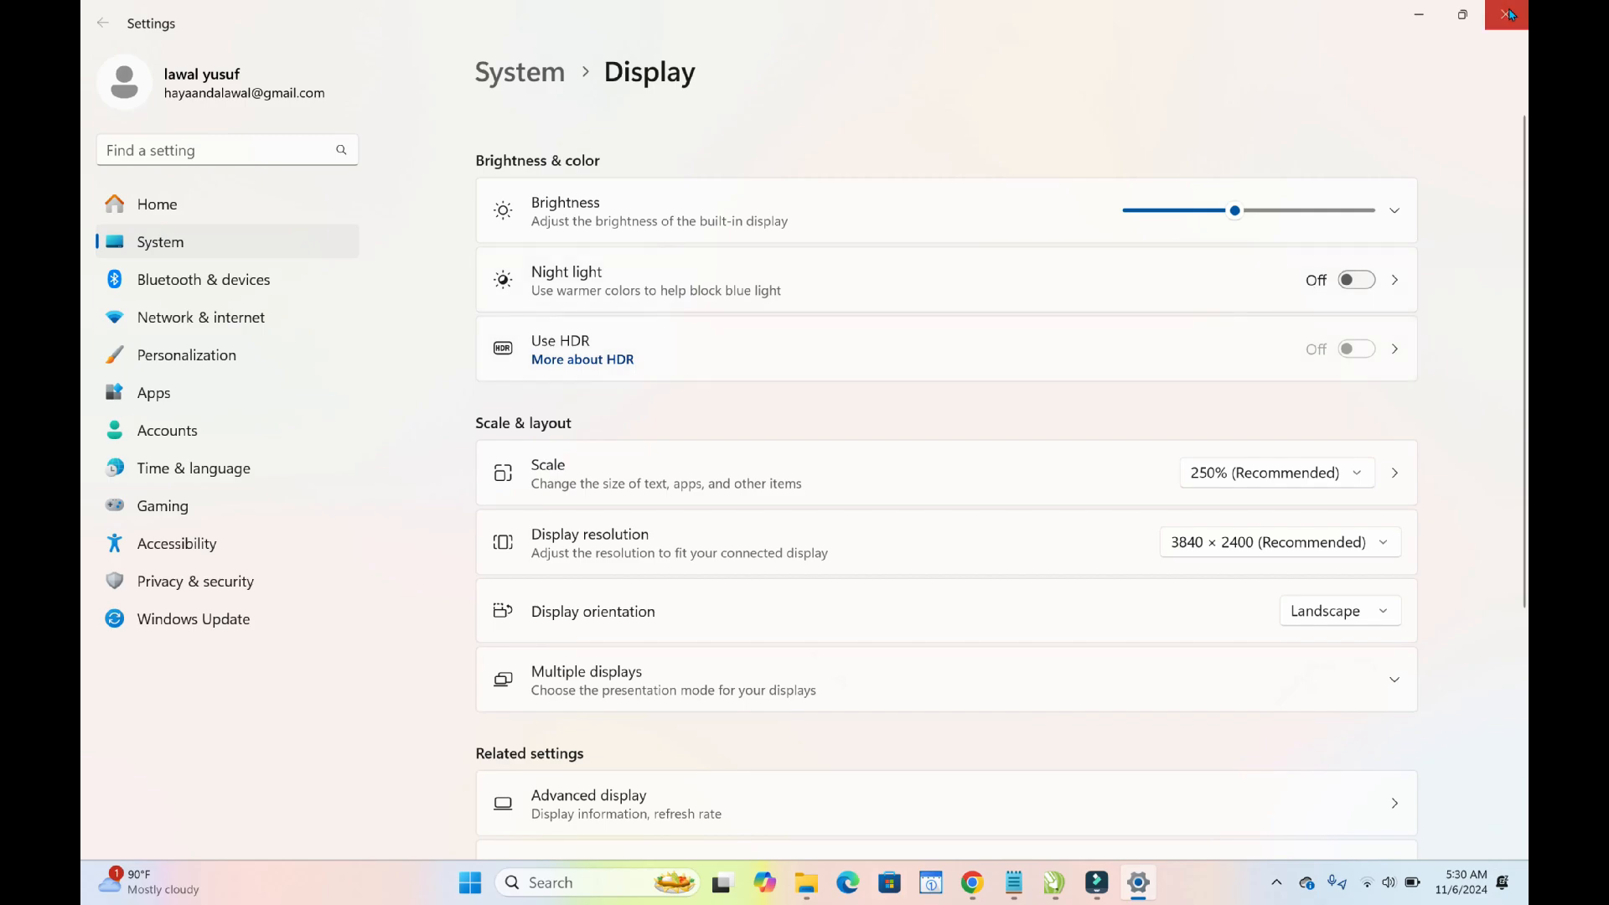
click(1506, 15)
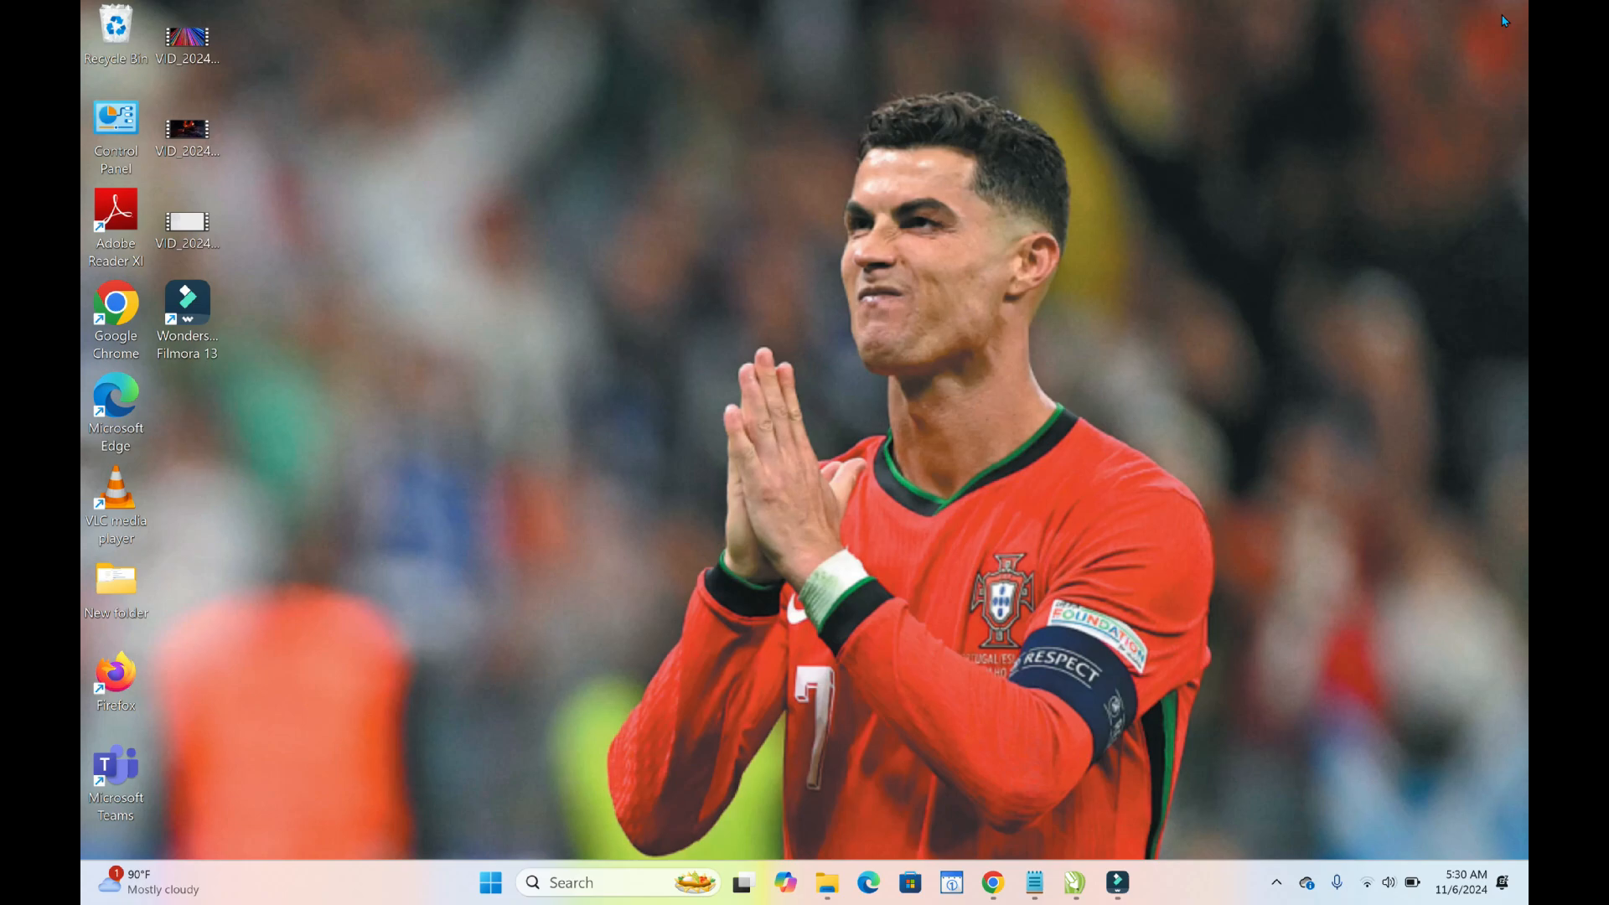
mouse_move(433, 250)
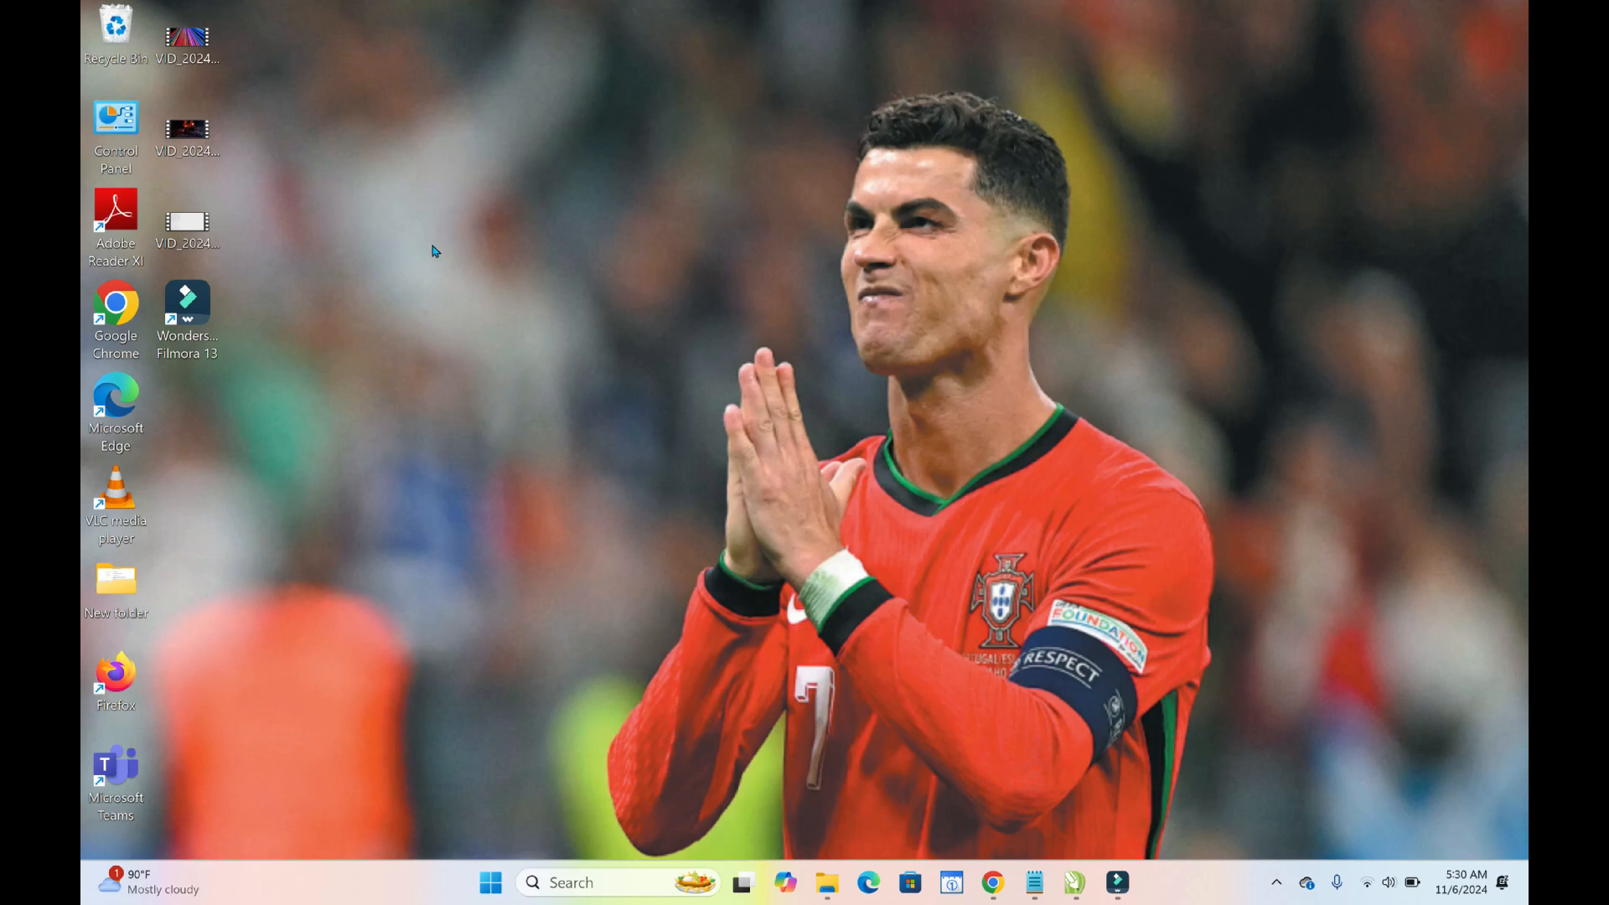